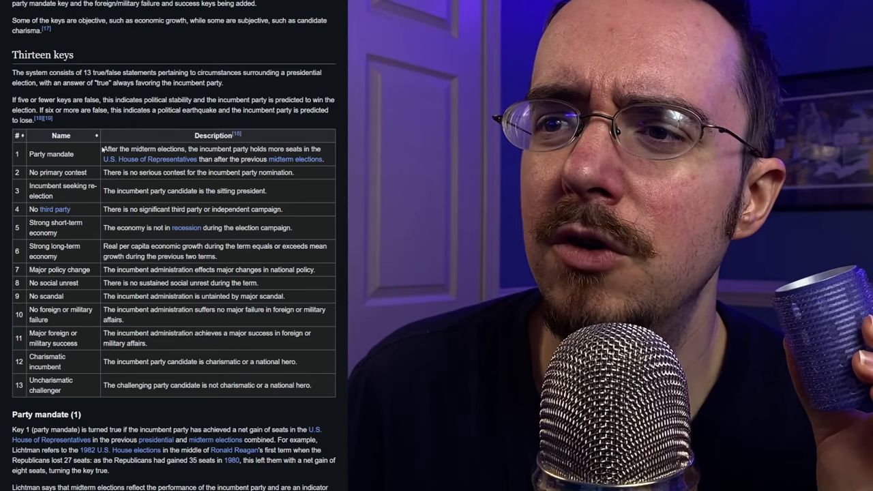
- Highlight descriptions of earlier Thirteen Keys rows while commenting on them
{"action": "left_click_drag", "start_coordinate": [104, 148], "coordinate": [262, 148]}
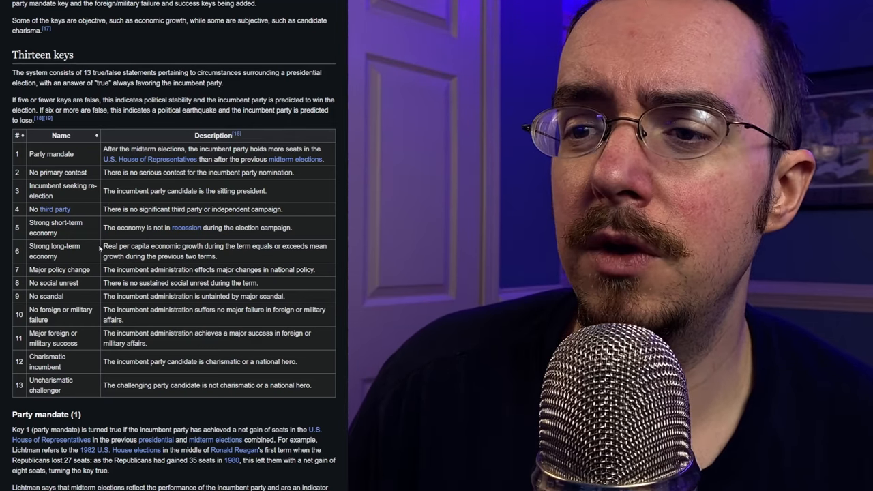
{"action": "left_click_drag", "start_coordinate": [104, 245], "coordinate": [226, 256]}
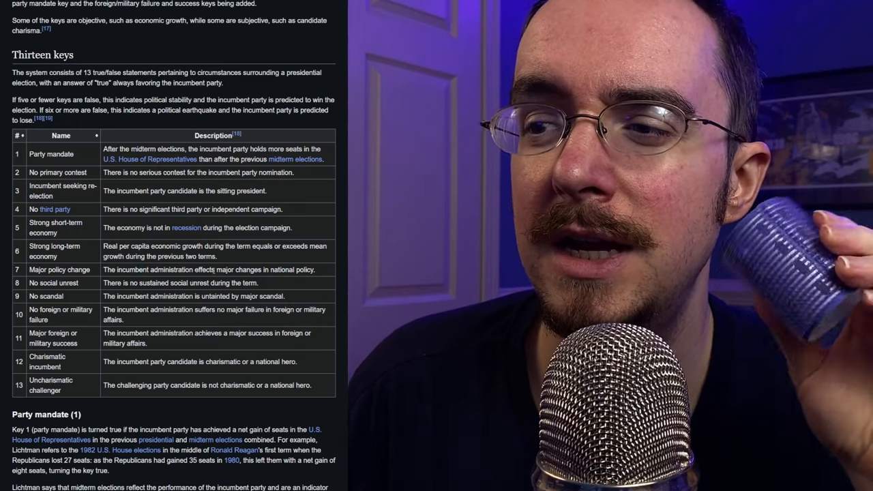
{"action": "left_click_drag", "start_coordinate": [217, 270], "coordinate": [292, 270]}
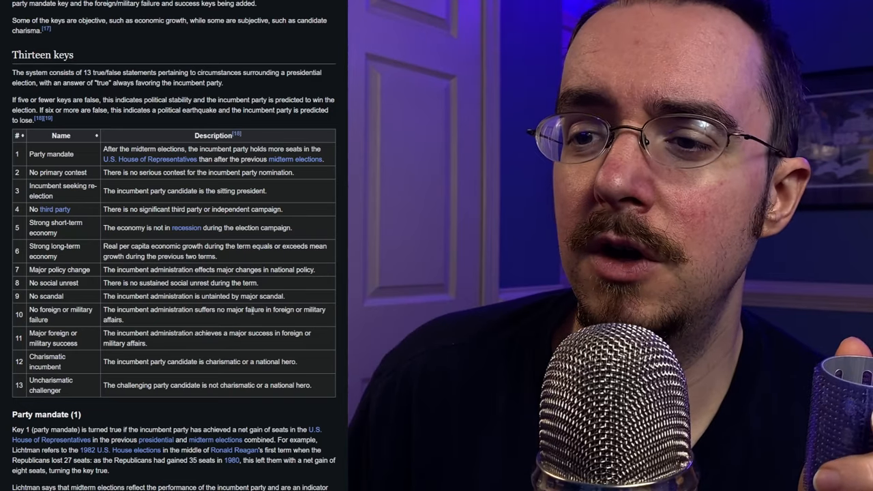
{"action": "double_click", "coordinate": [180, 283]}
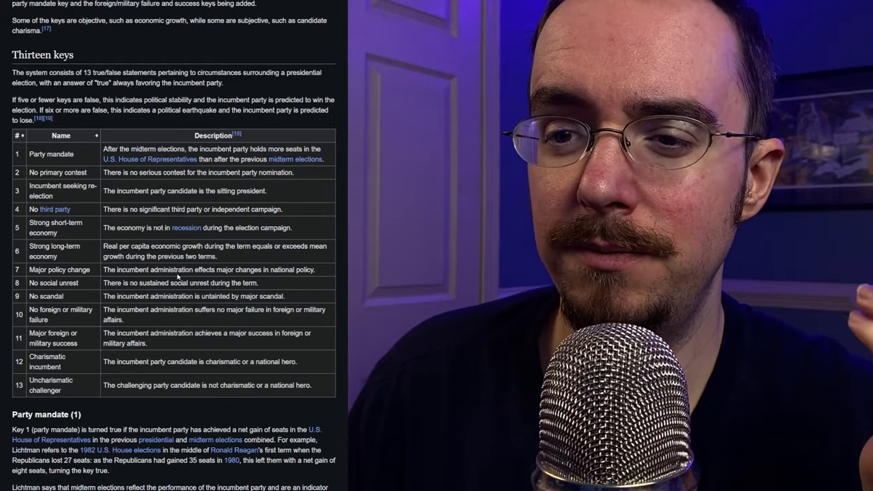
- Highlight the next rows' descriptions, reaching key 11's major foreign or military success
{"action": "left_click_drag", "start_coordinate": [103, 296], "coordinate": [166, 296]}
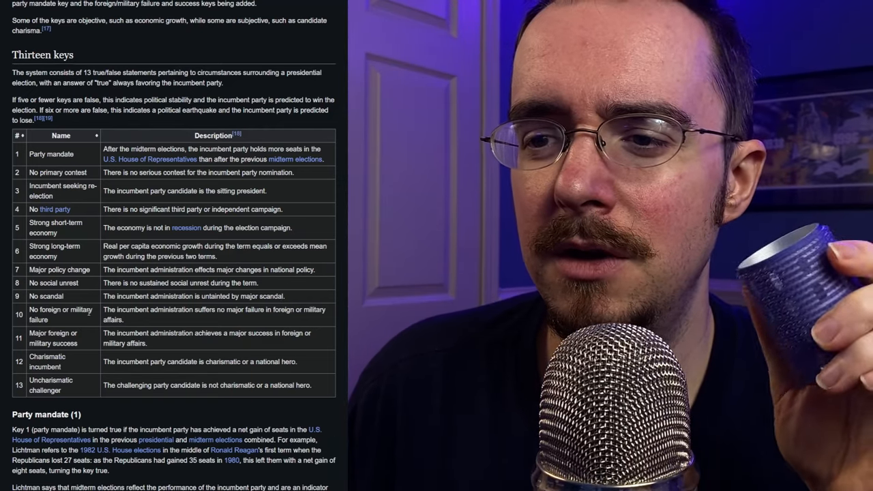
{"action": "left_click_drag", "start_coordinate": [104, 309], "coordinate": [156, 310]}
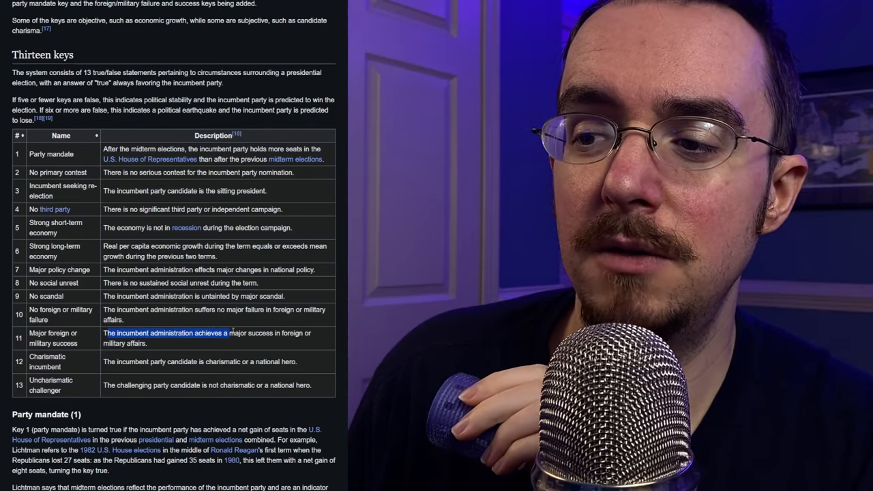
{"action": "left_click_drag", "start_coordinate": [103, 333], "coordinate": [144, 344]}
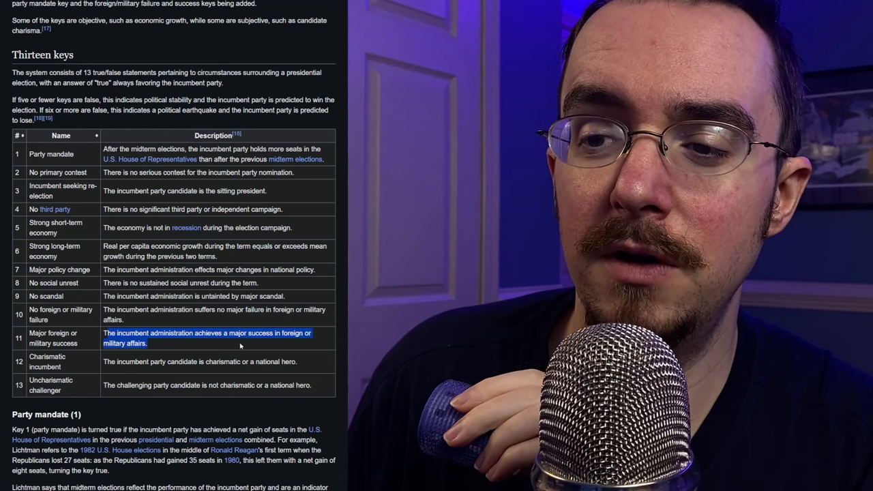